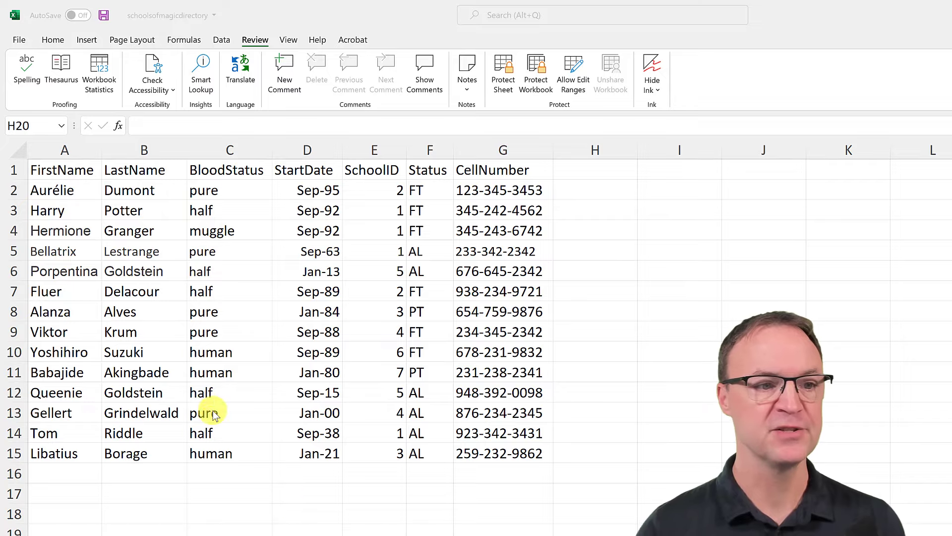
mouse_move(213, 426)
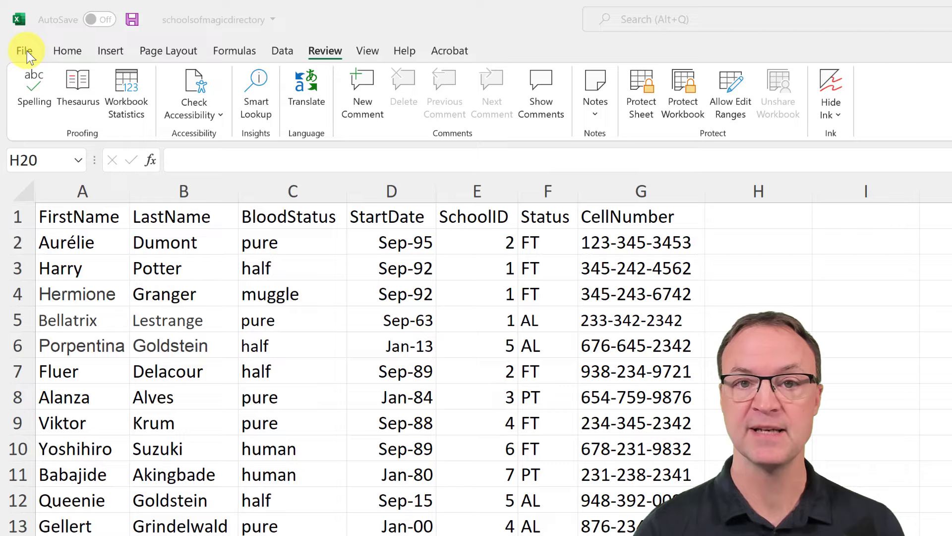
Choose Encrypt with Password from the workbook's Protect Workbook options under File > Info
click(24, 51)
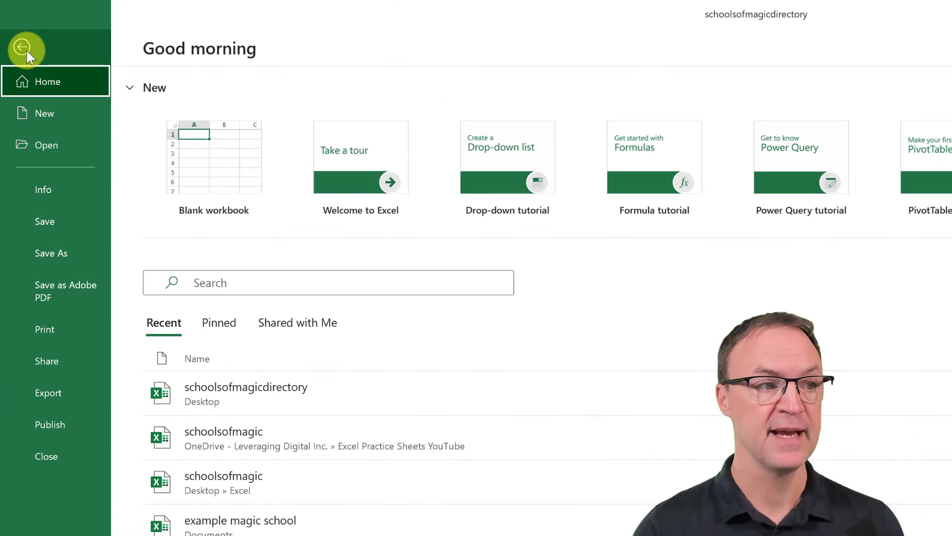
mouse_move(43, 189)
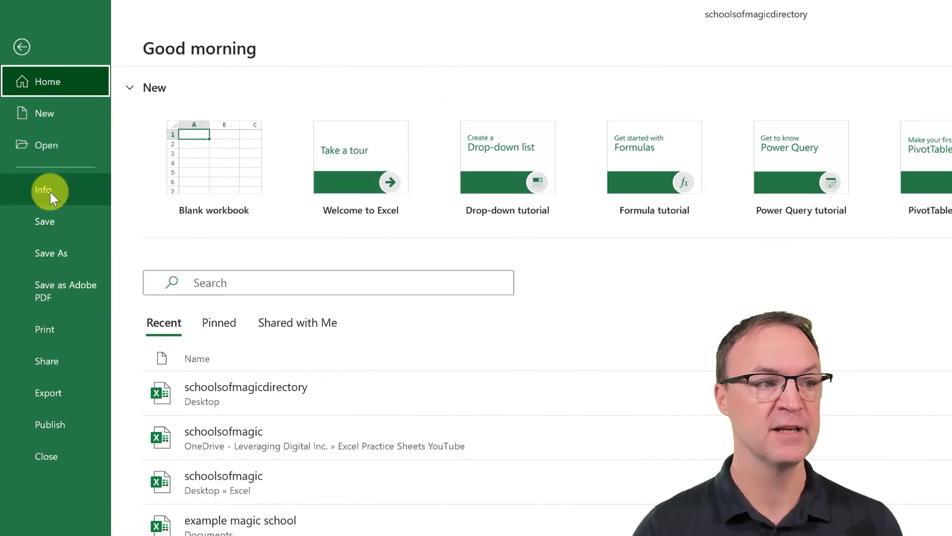
click(42, 190)
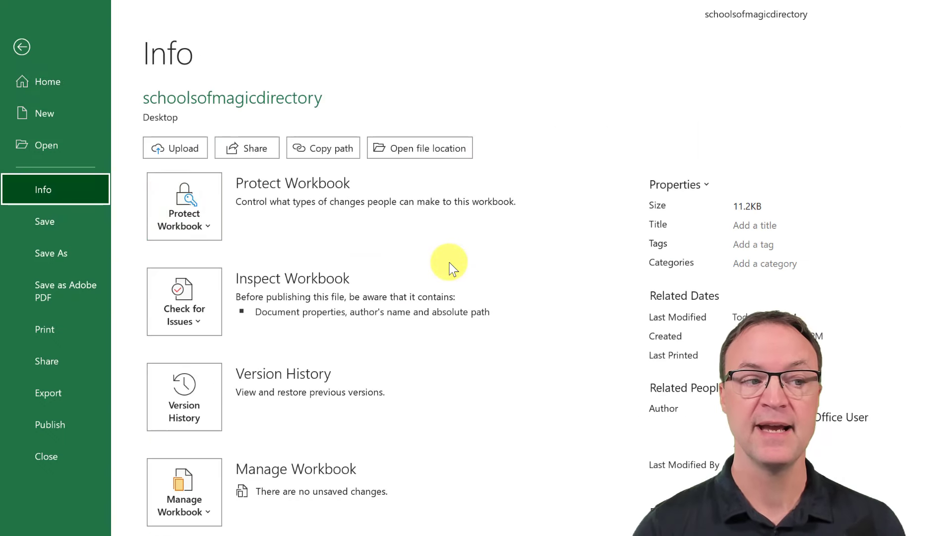
mouse_move(349, 203)
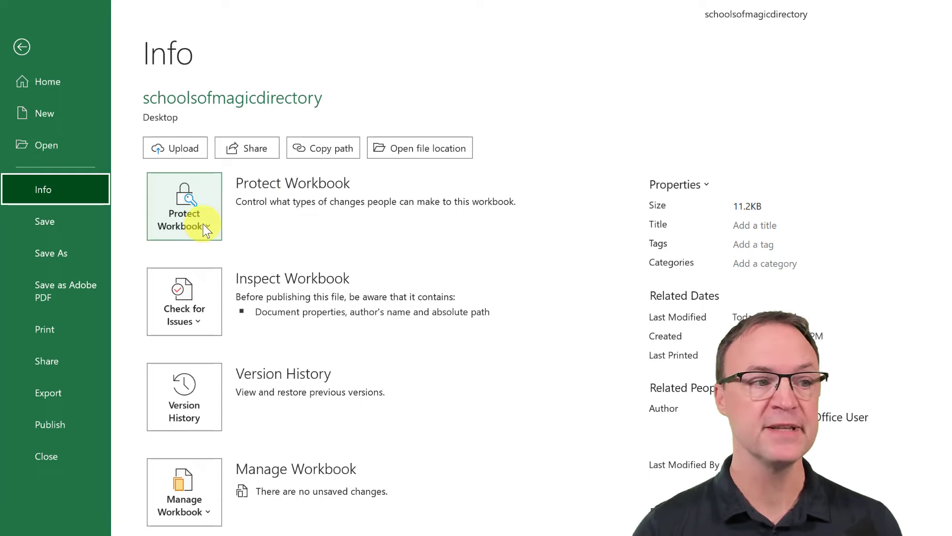
click(184, 206)
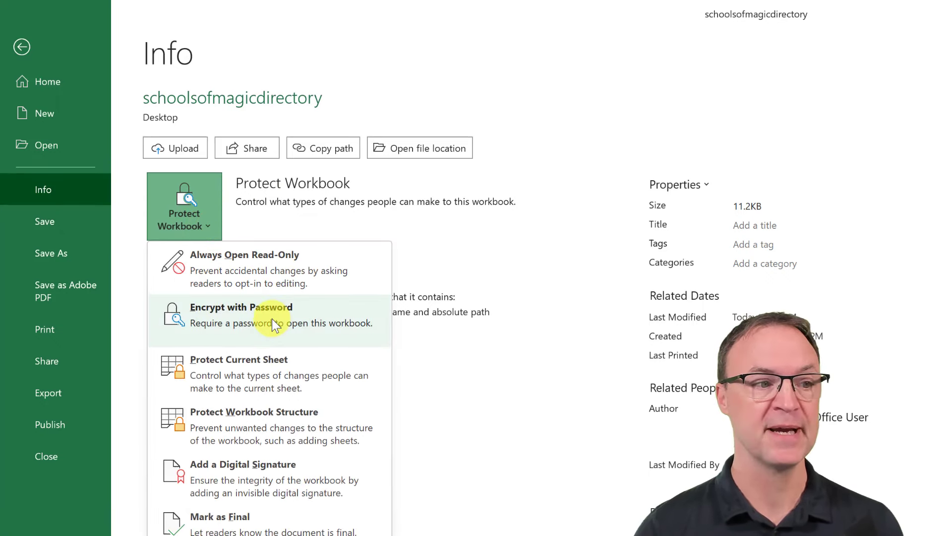
click(241, 307)
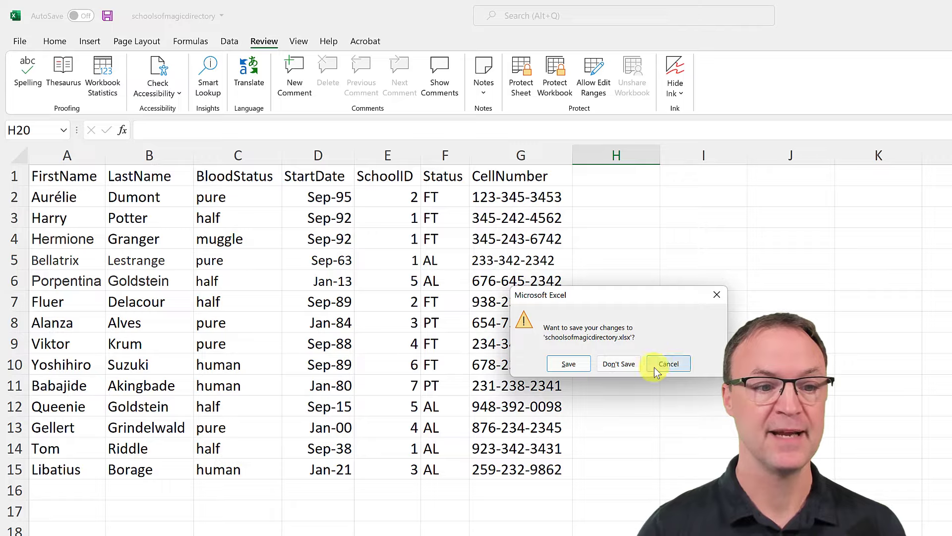
Save schoolsofmagicdirectory.xlsx on close, then reopen it from the desktop with its open password
click(618, 363)
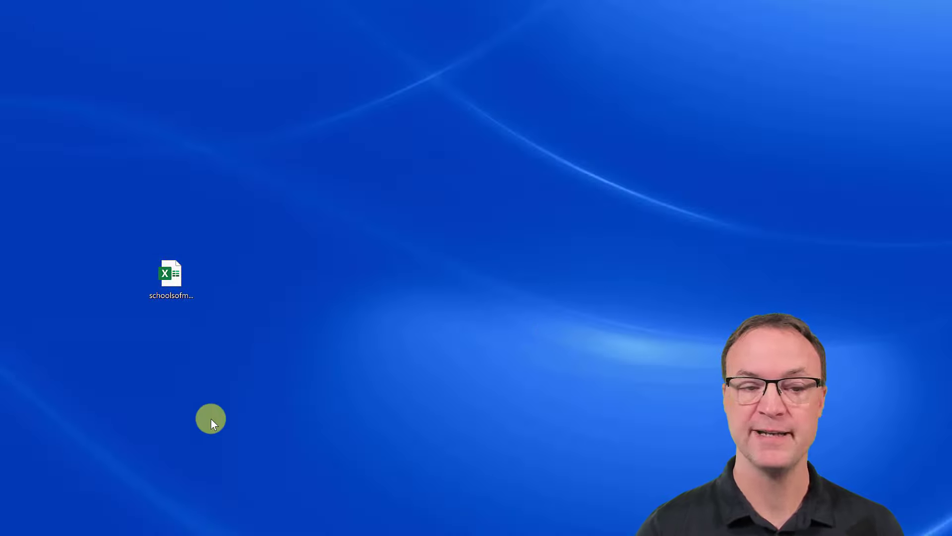
click(171, 274)
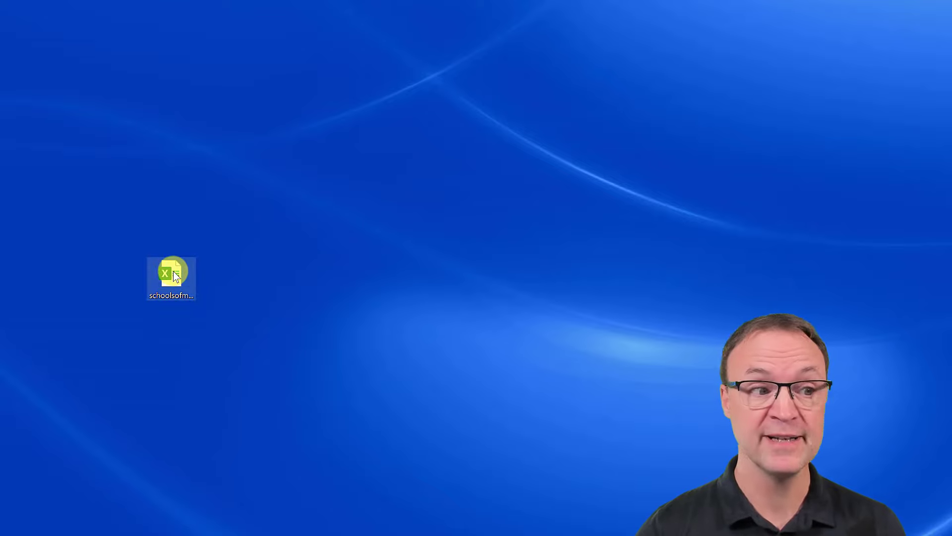
double_click(172, 272)
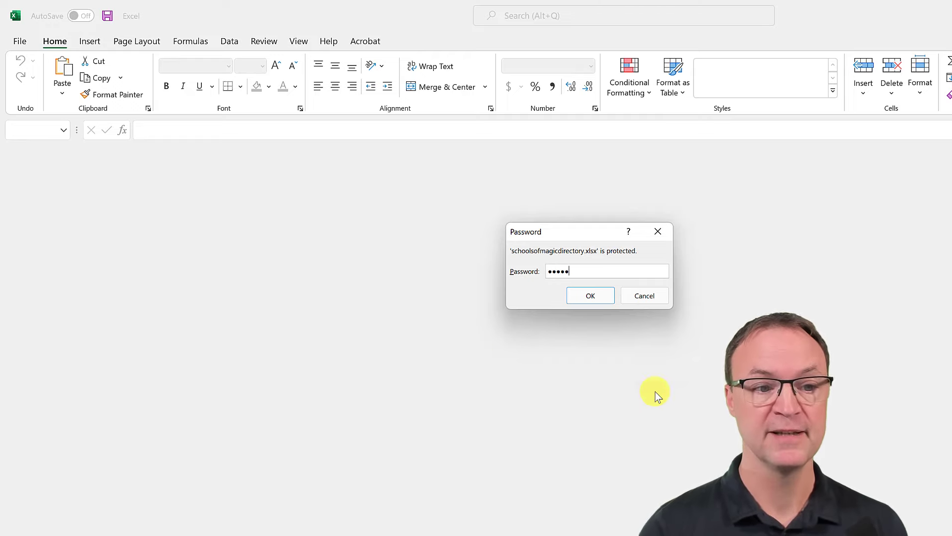
click(588, 296)
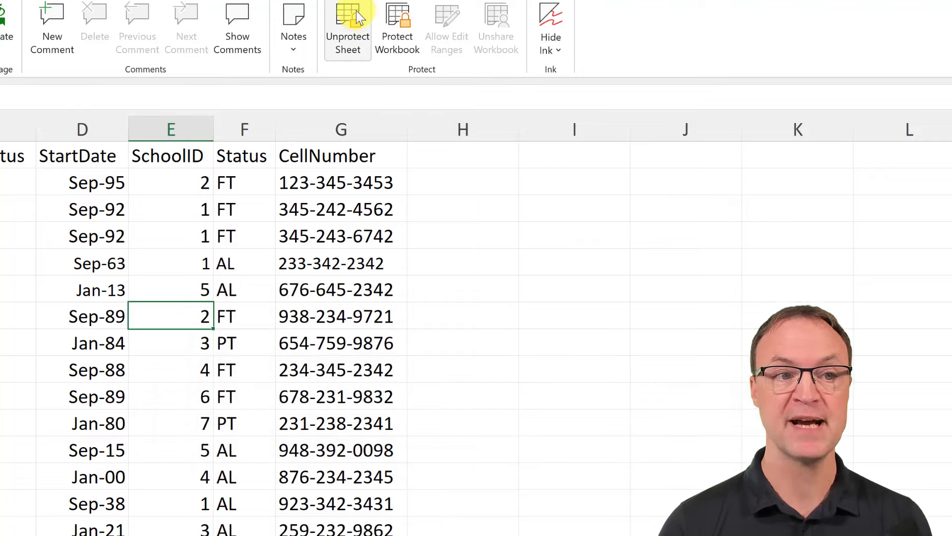
Unprotect the student directory sheet by confirming its password from the Review ribbon
click(347, 29)
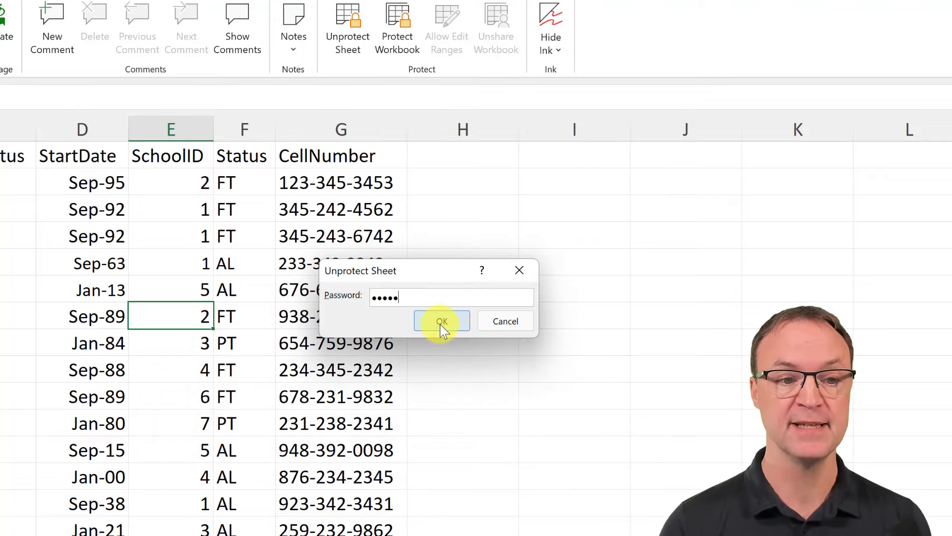
click(441, 320)
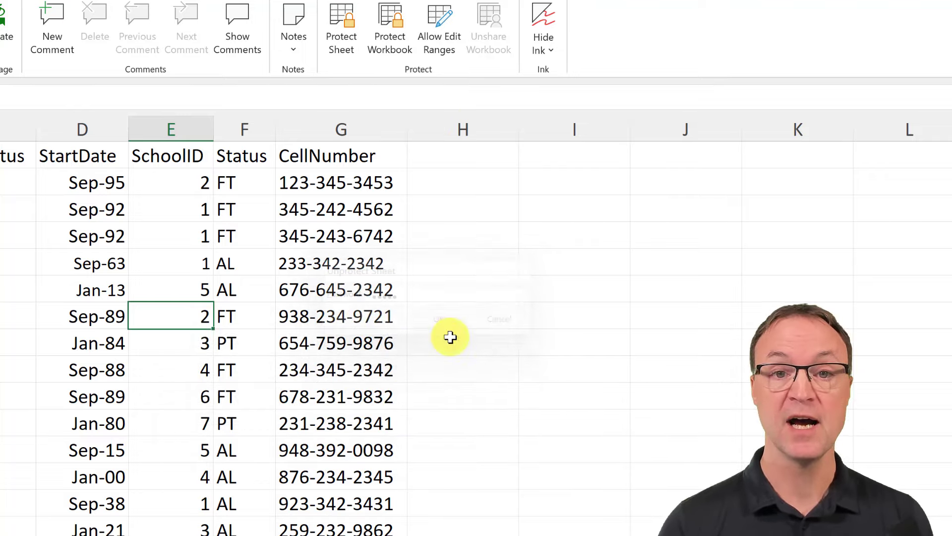
click(340, 27)
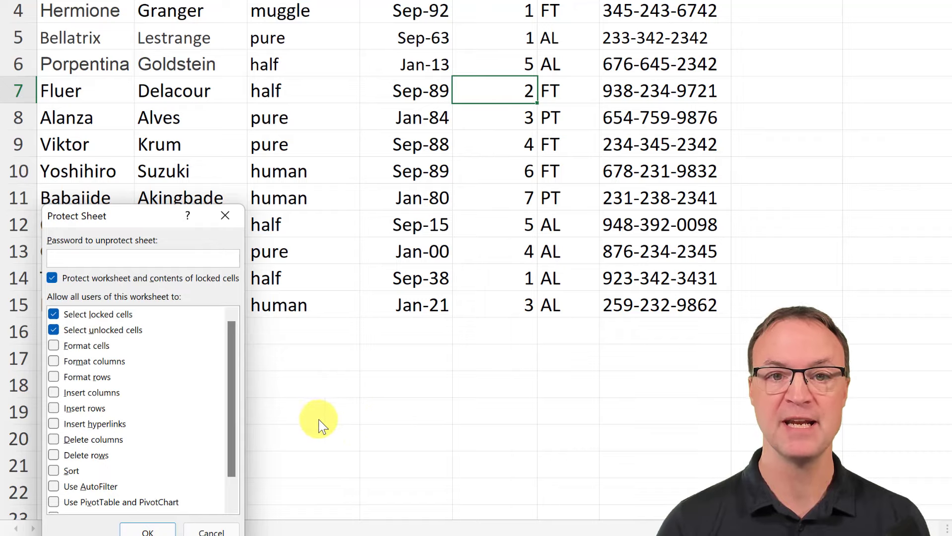
mouse_move(315, 423)
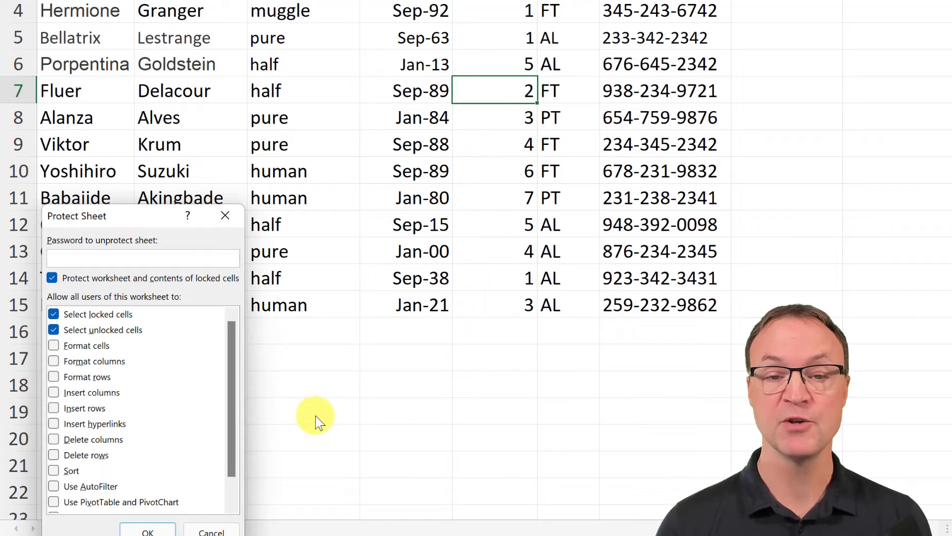
Place the cursor in the Password to unprotect sheet box of the Protect Sheet settings
click(143, 258)
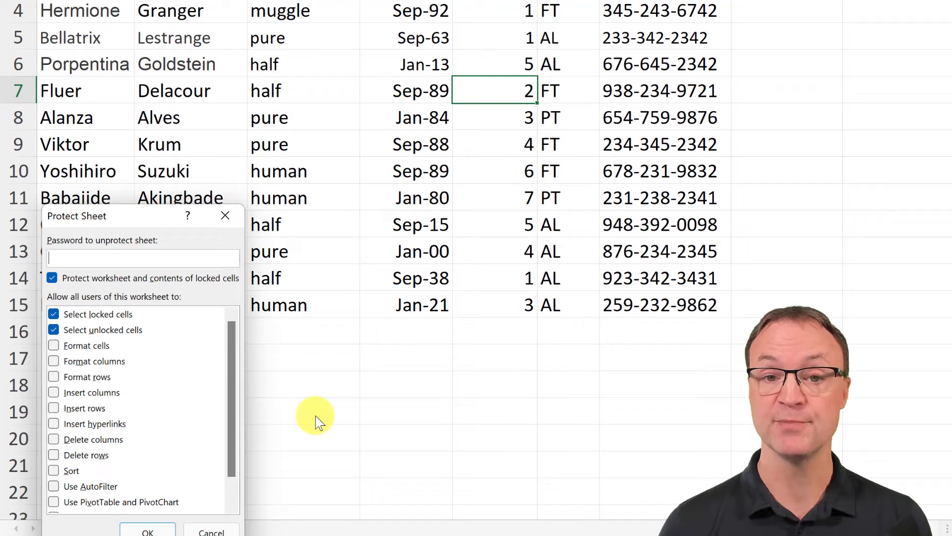